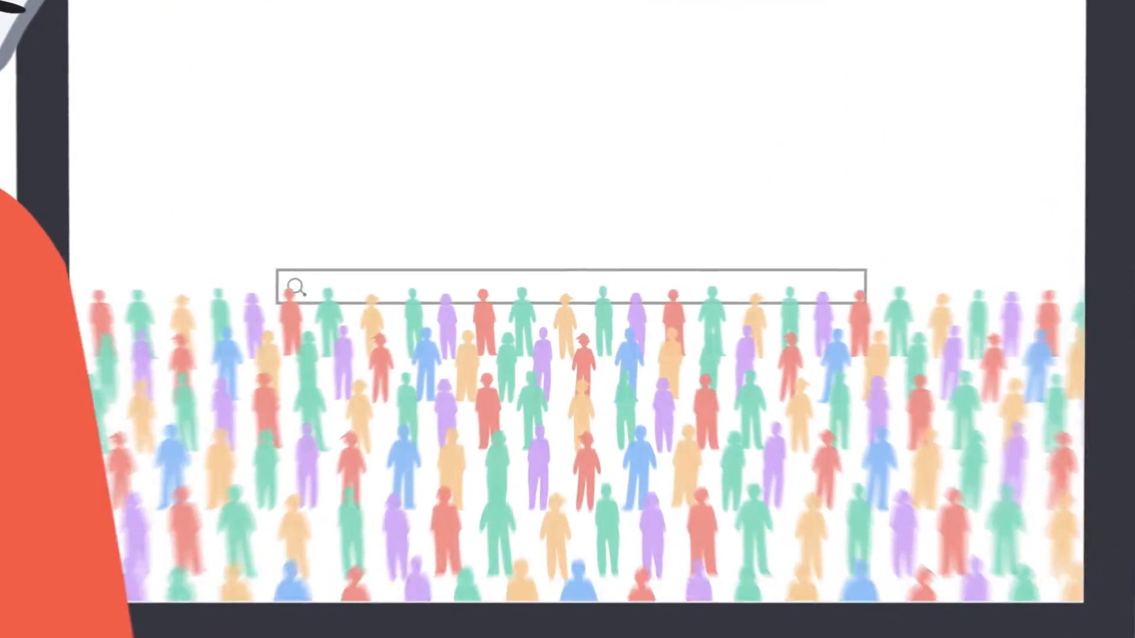
pyautogui.write('sales product category last month')
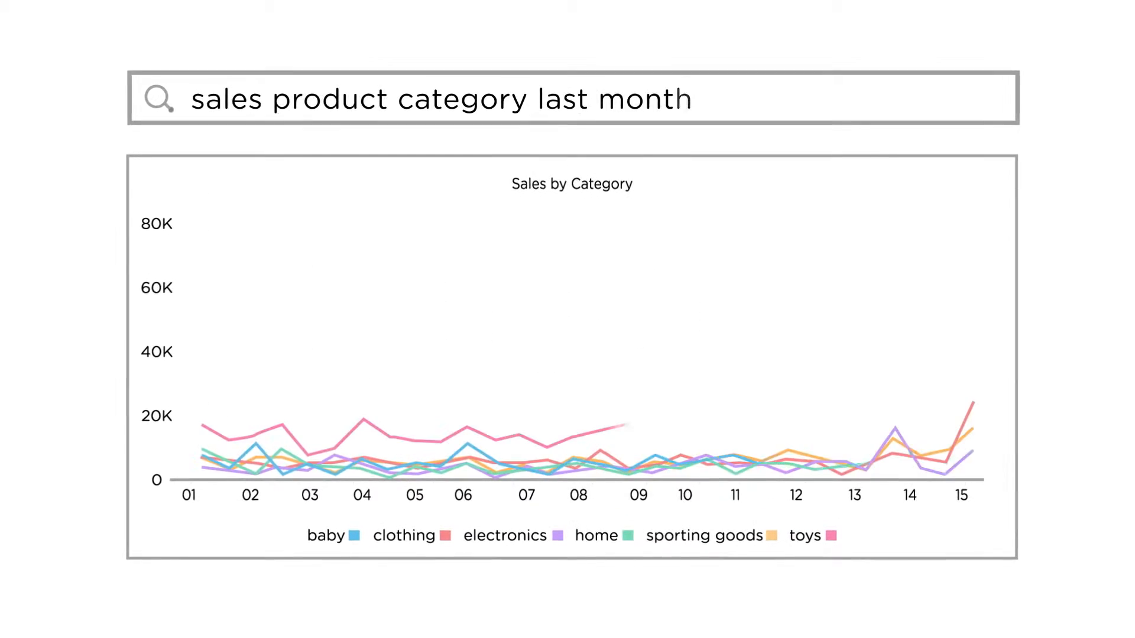
pyautogui.write('daily')
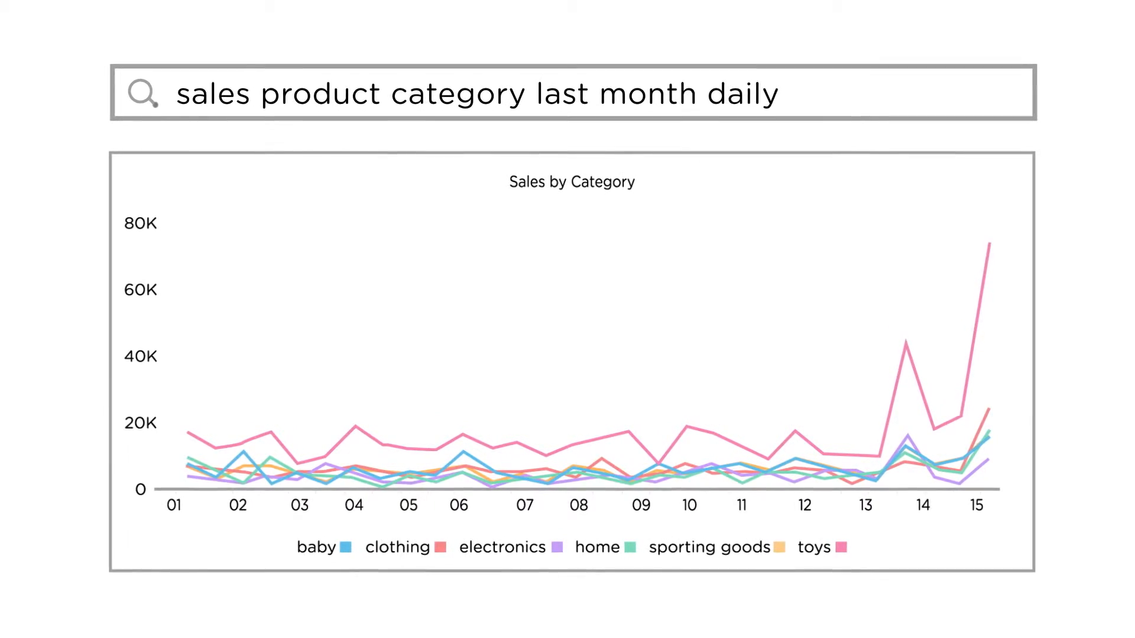
pyautogui.write('sales')
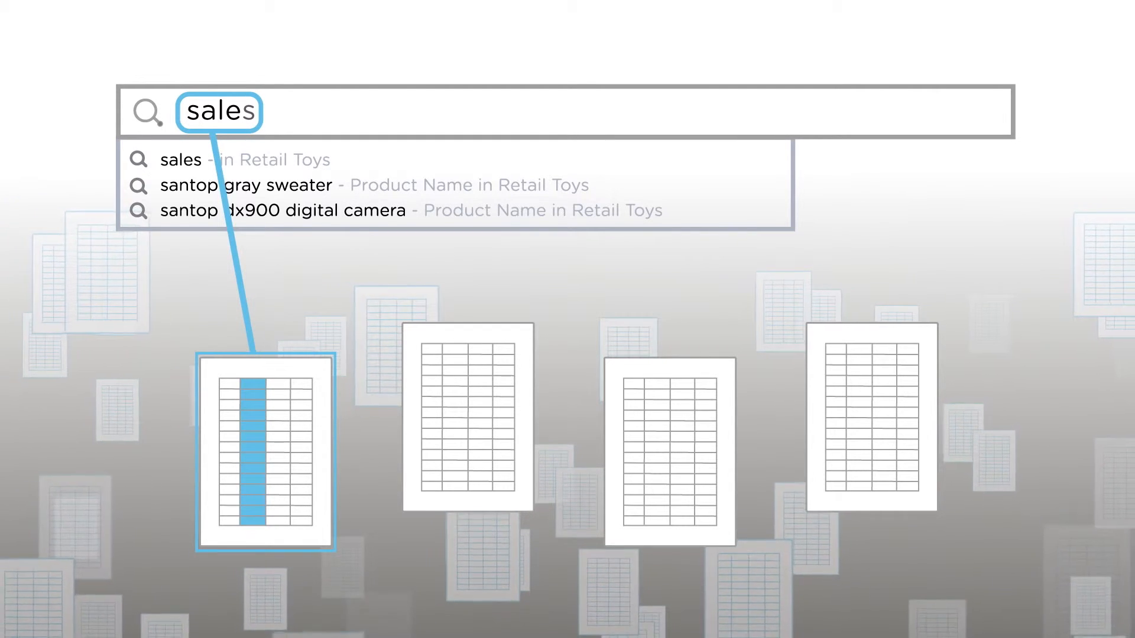
pyautogui.write('product name')
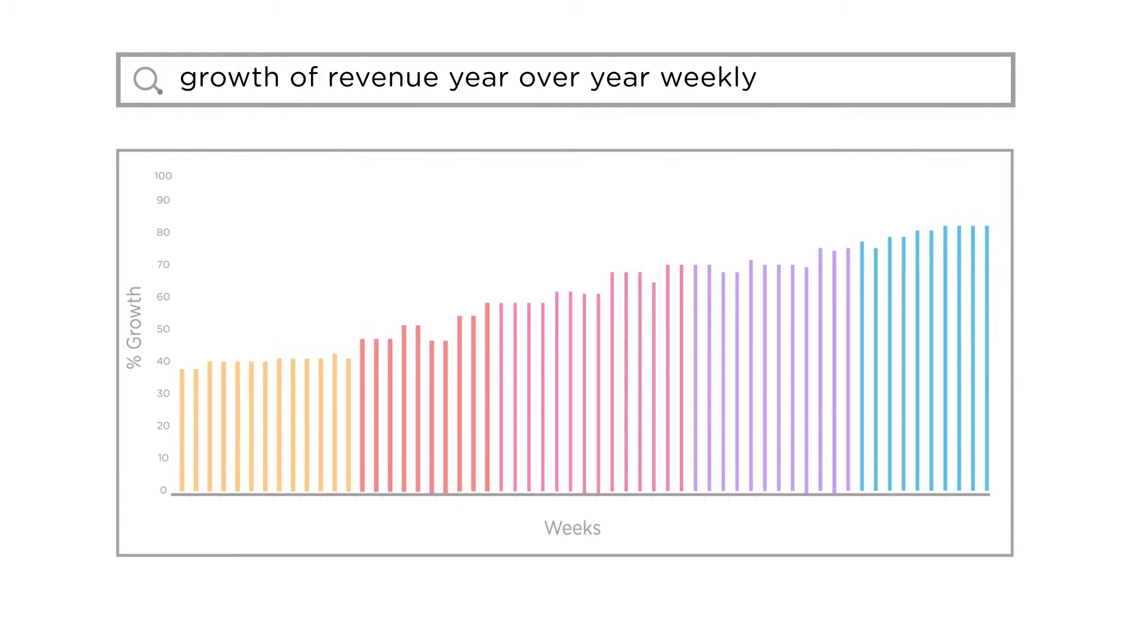
pyautogui.press('Backspace')
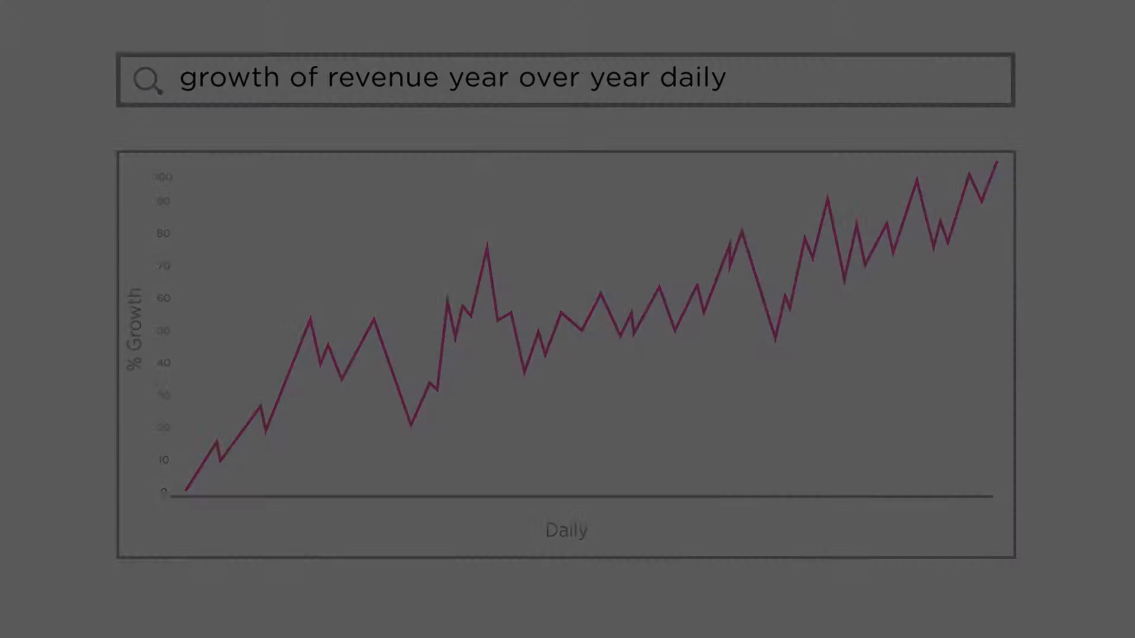
pyautogui.write('sales by category last month daily')
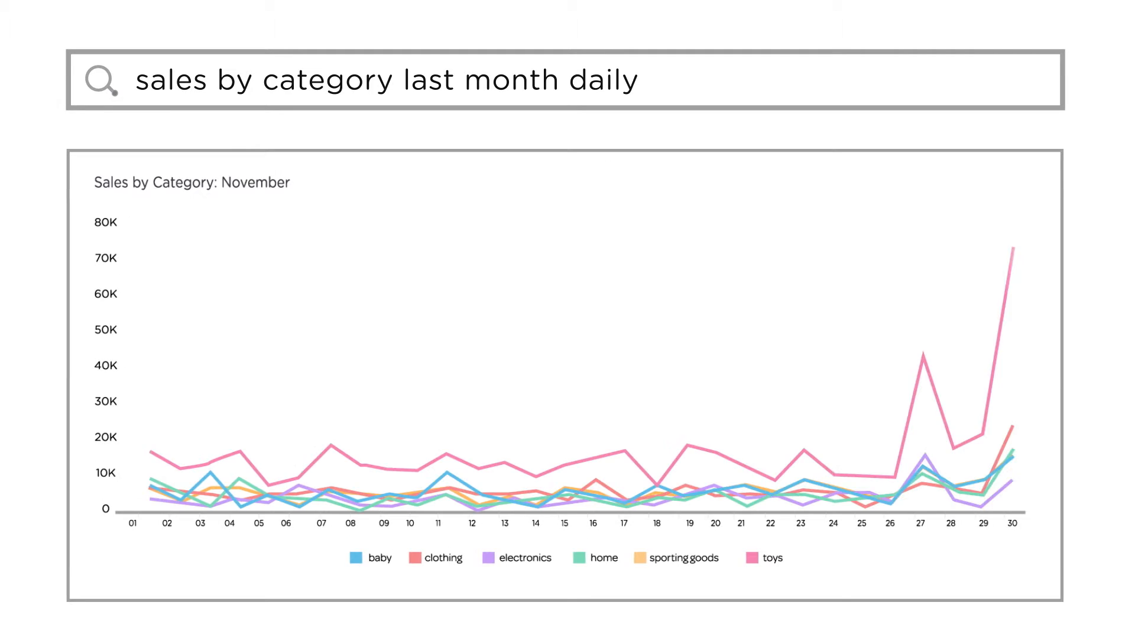
pyautogui.write('Overall breakdown of sales by product line')
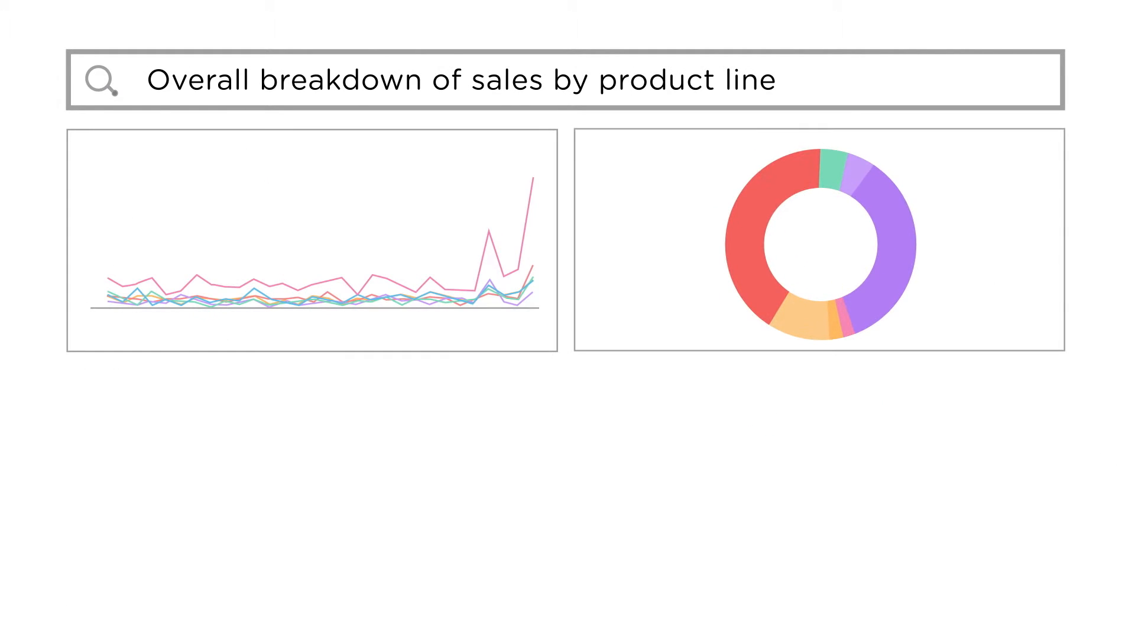
pyautogui.write('sales by region in the US')
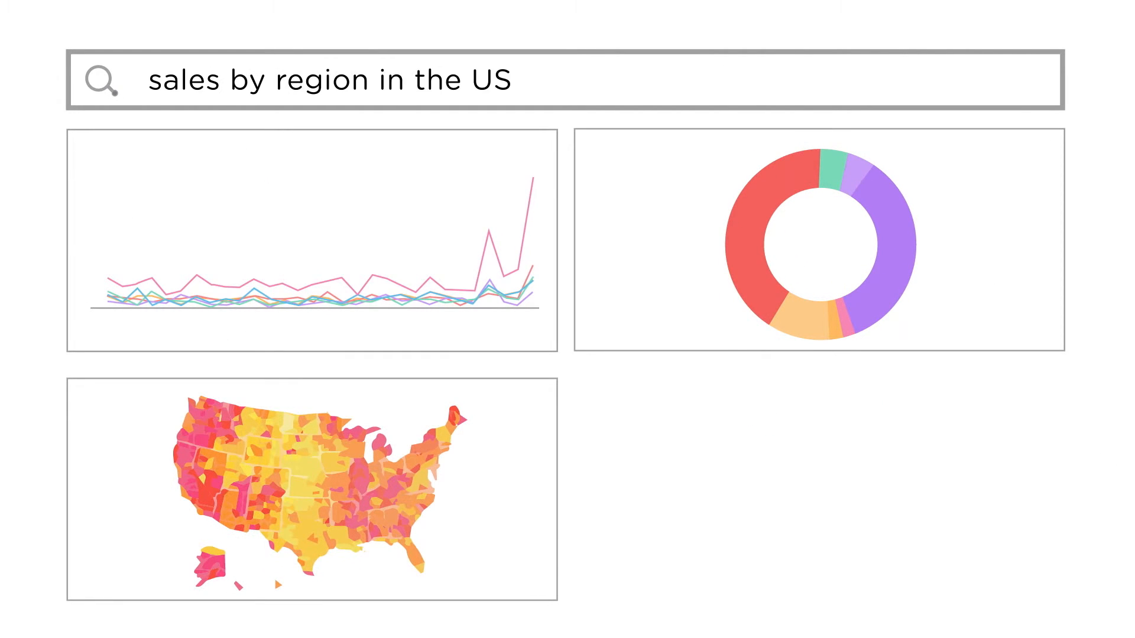
pyautogui.write('sales breakdown by product line')
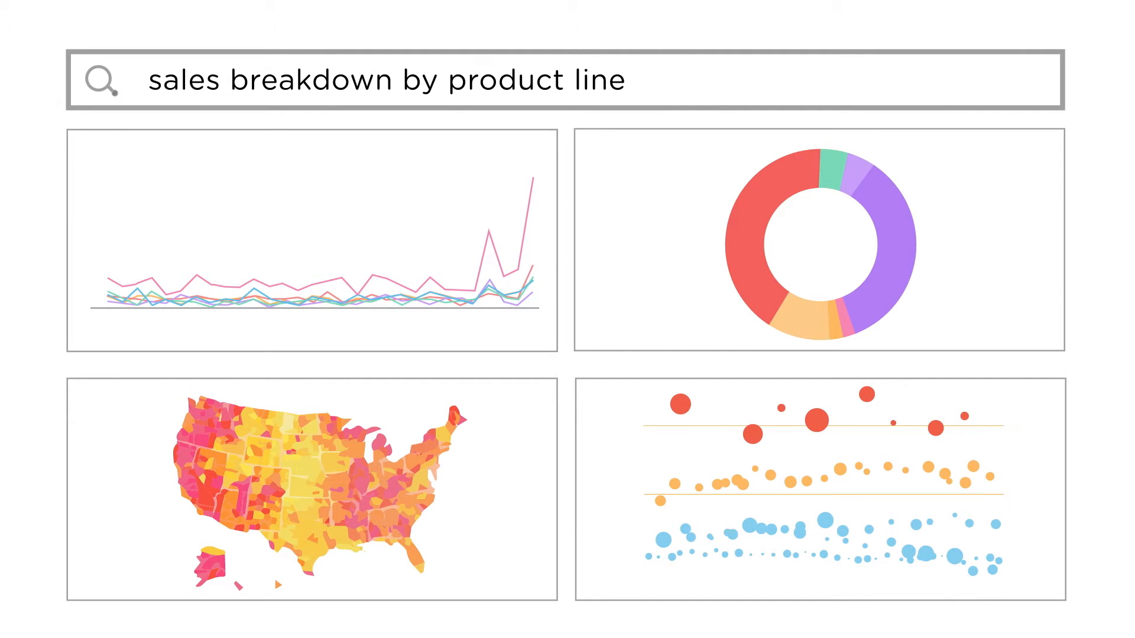